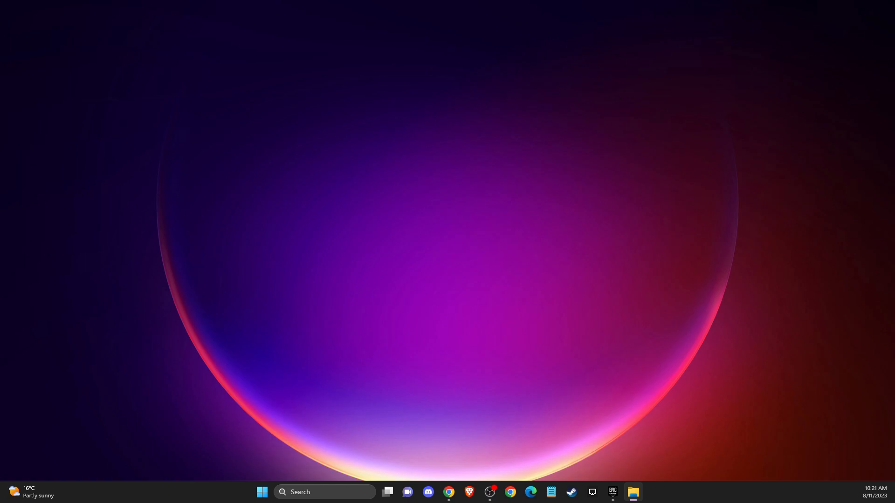
mouse_move(867, 371)
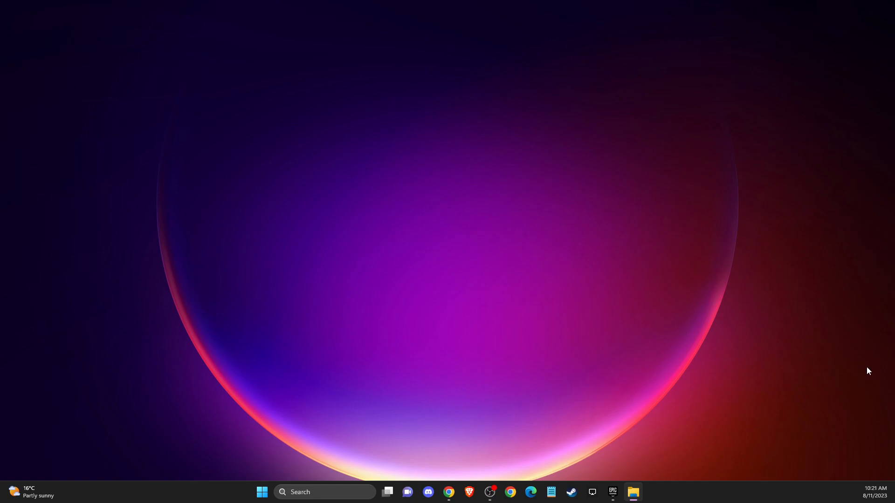
Step: Reopen Fortnite's Manage panel from the library's three-dot menu, showing verify, auto update and uninstall
click(612, 492)
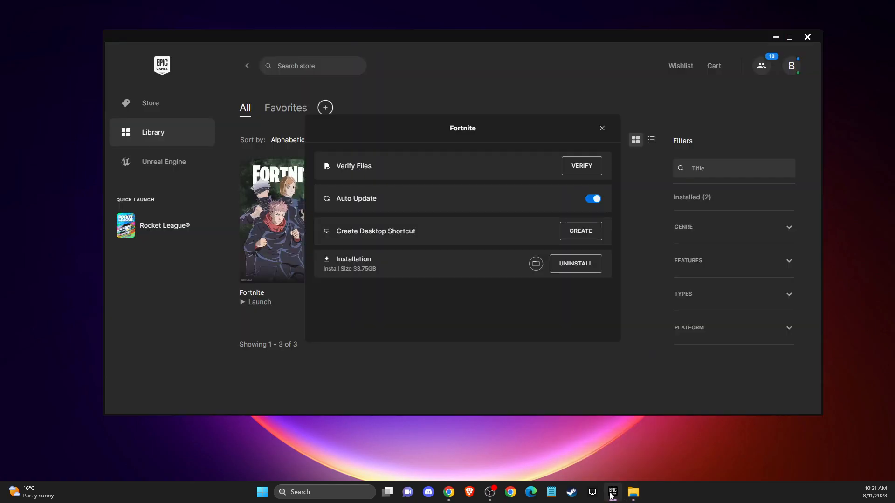
click(601, 128)
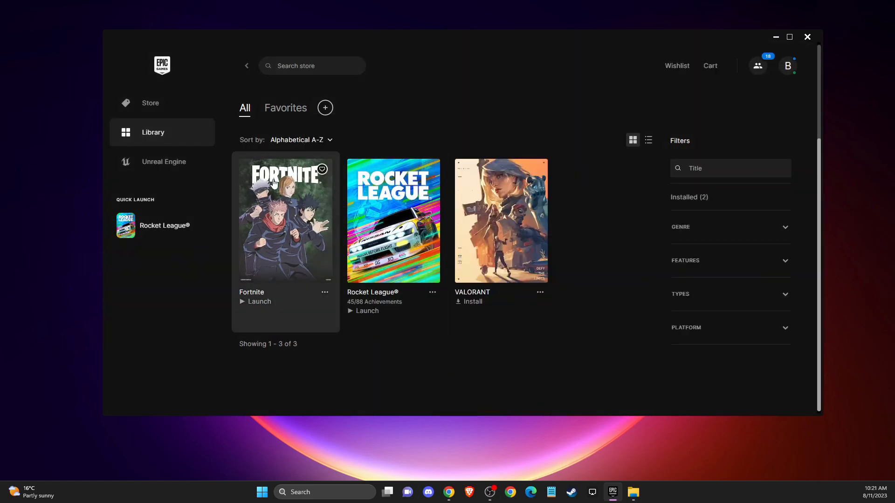
mouse_move(316, 301)
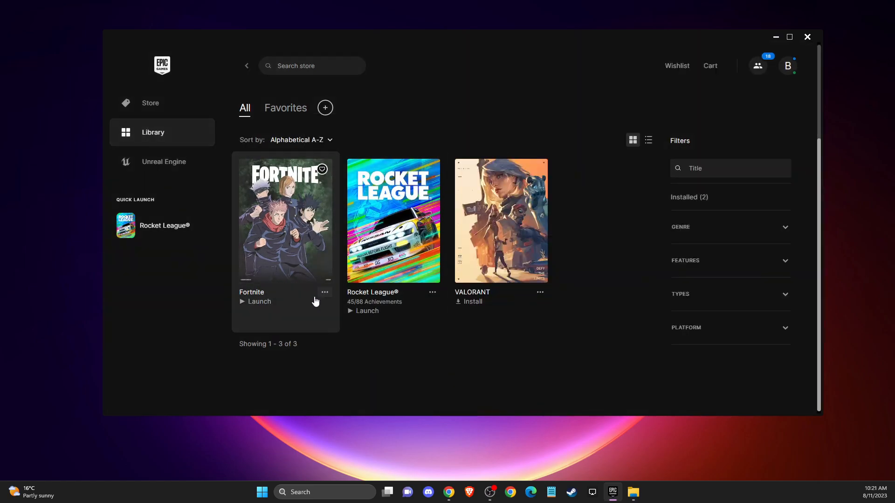
mouse_move(324, 296)
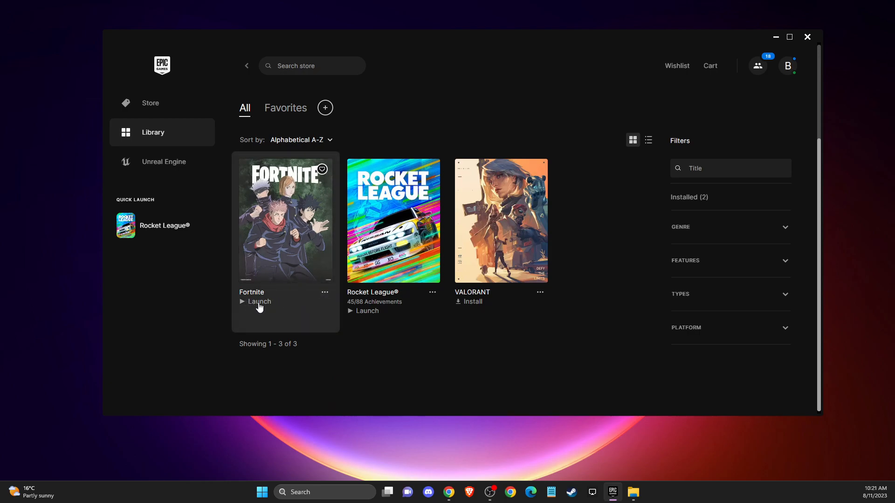
click(324, 292)
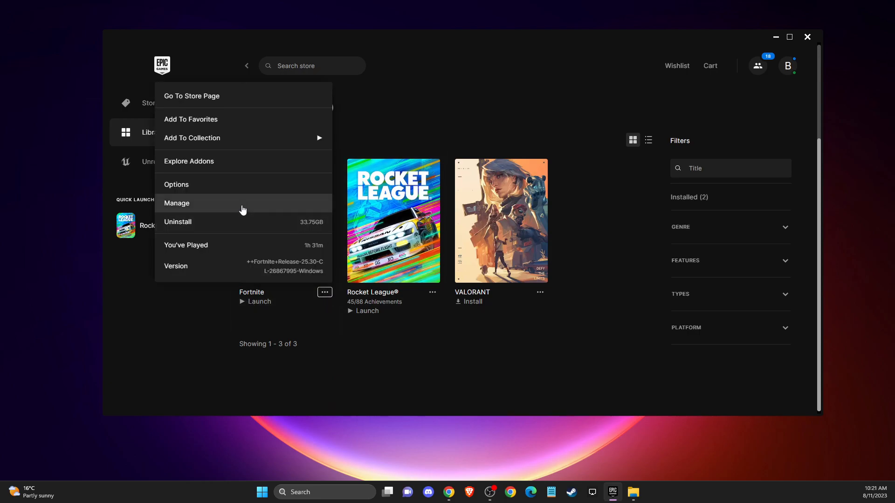
click(176, 203)
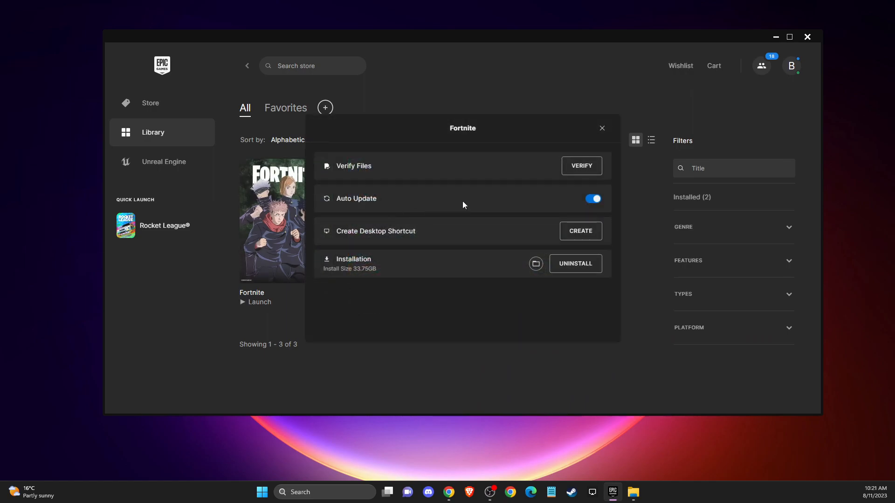
mouse_move(535, 264)
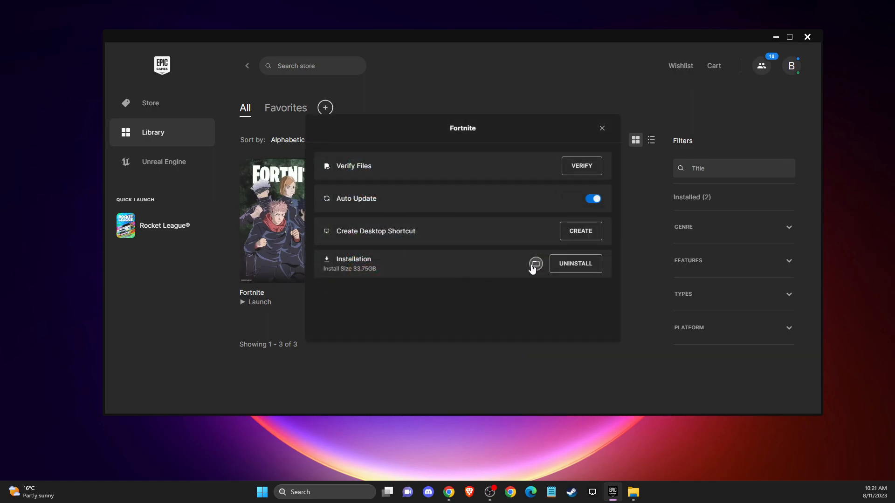
Step: Browse the install folder to FortniteGame > Binaries > Win64 > EasyAntiCheat_Kamu and select EasyAntiCheat_Setup
click(535, 264)
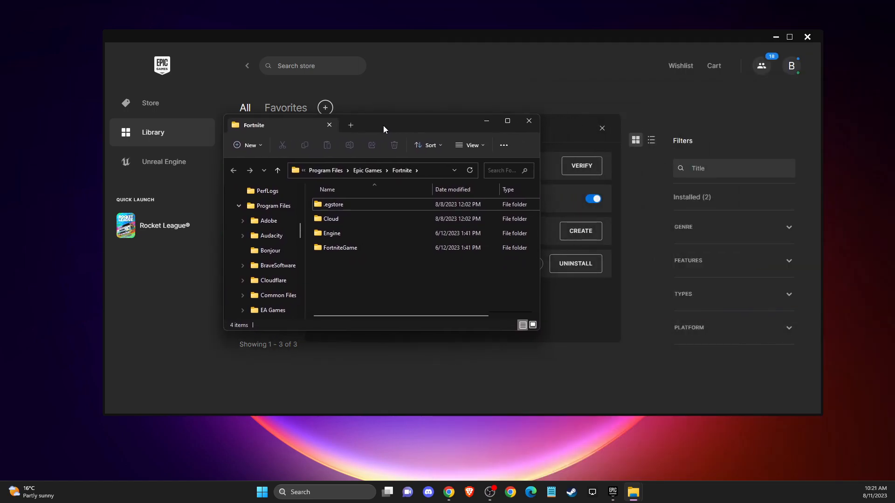
double_click(339, 247)
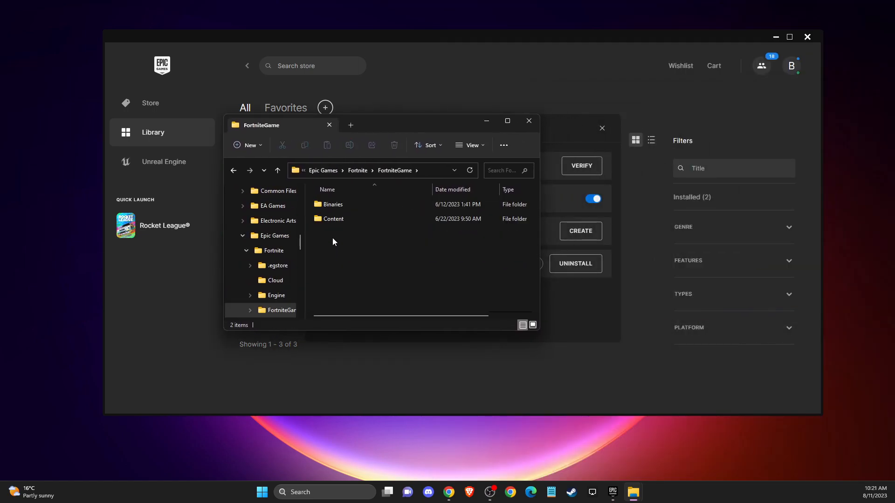
double_click(334, 204)
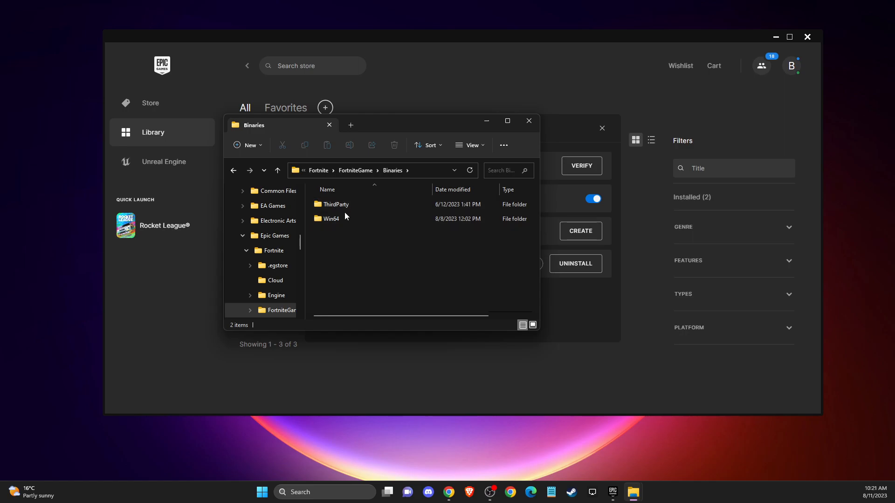
double_click(330, 218)
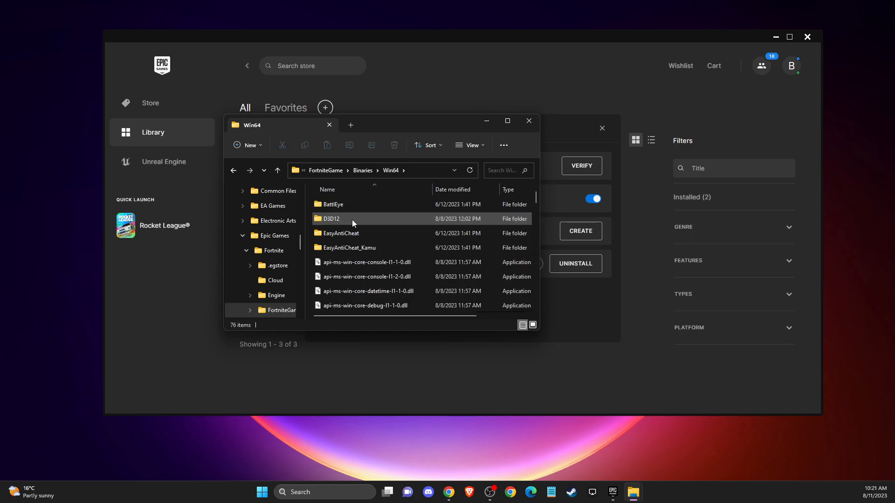
mouse_move(360, 230)
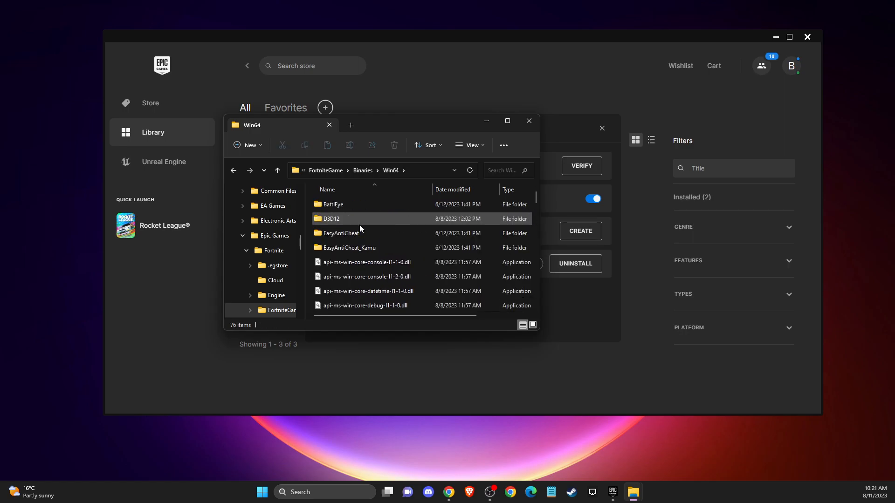
mouse_move(348, 248)
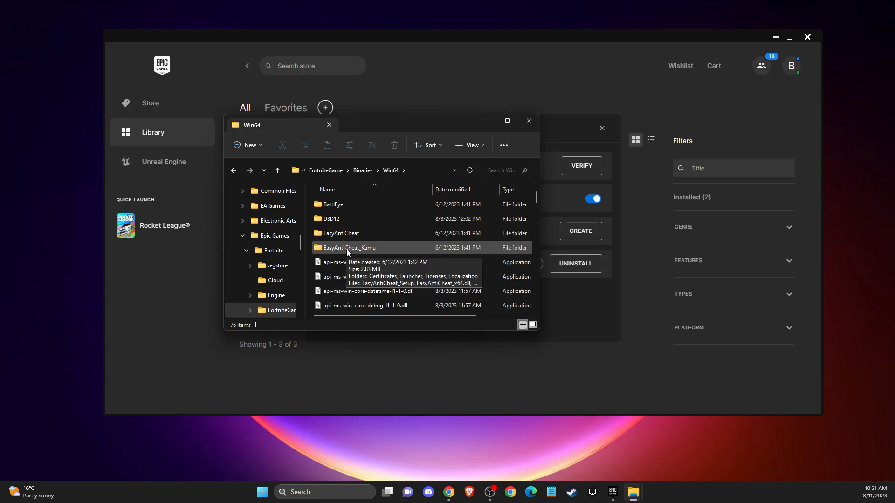
double_click(349, 247)
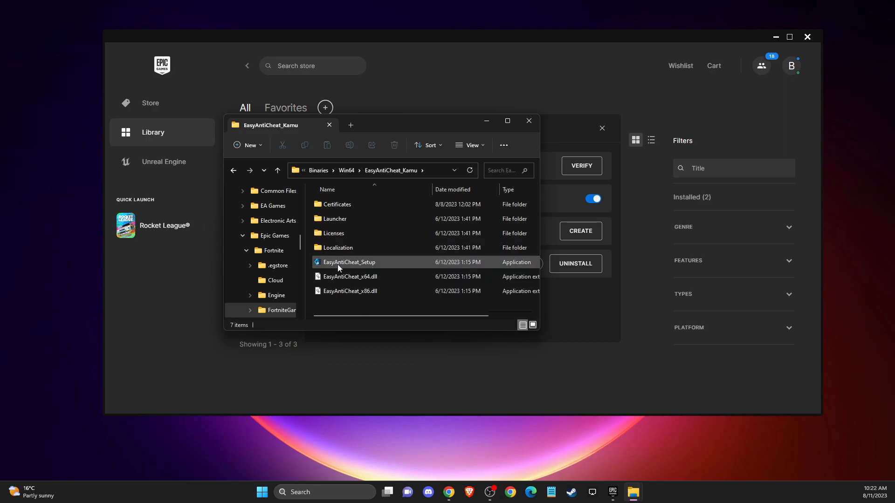
click(349, 262)
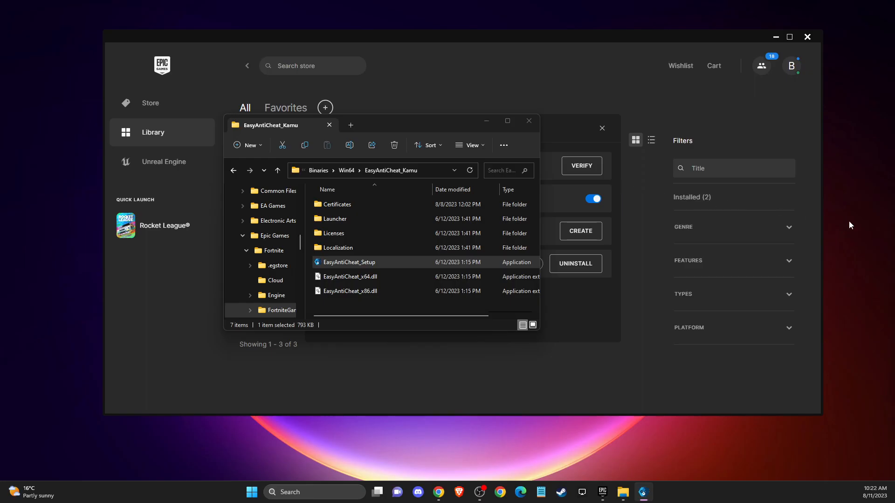
Step: Run EasyAntiCheat_Setup, repair the service until it reports installed successfully, then close it
double_click(349, 261)
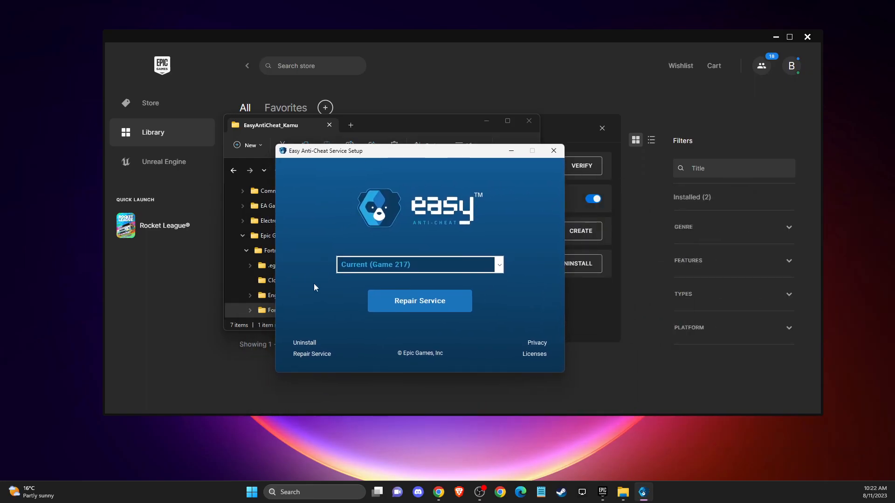
click(419, 302)
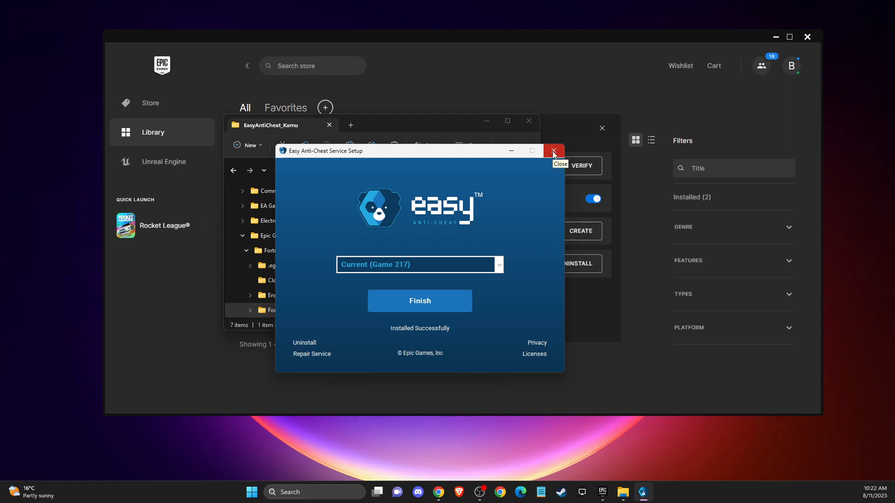
click(552, 151)
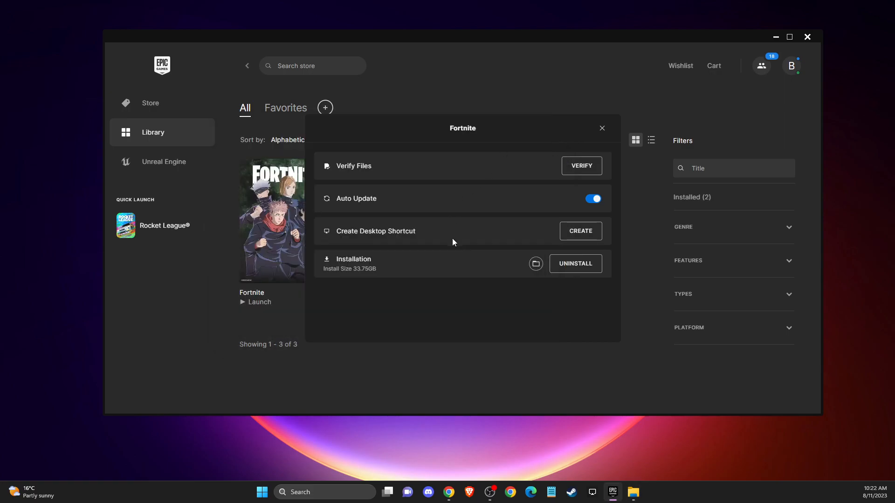
mouse_move(535, 264)
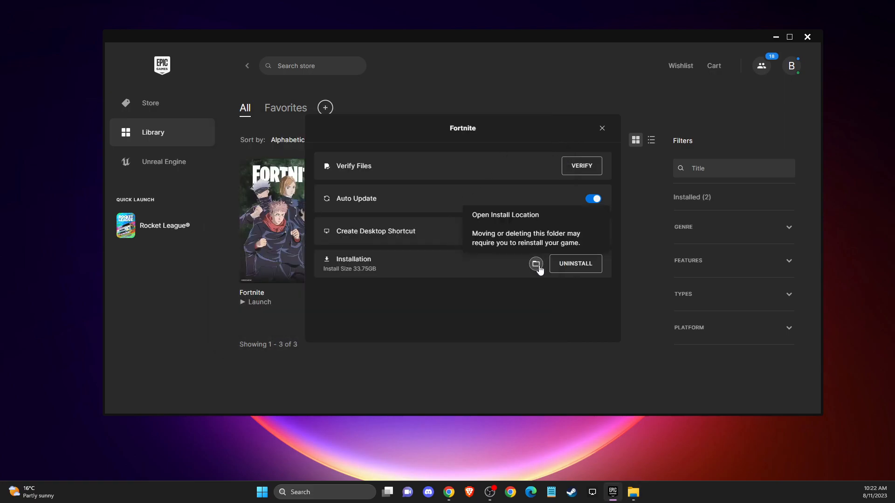
Step: Delete the Binaries subfolder inside Fortnite's Engine folder and return to the launcher library
click(535, 263)
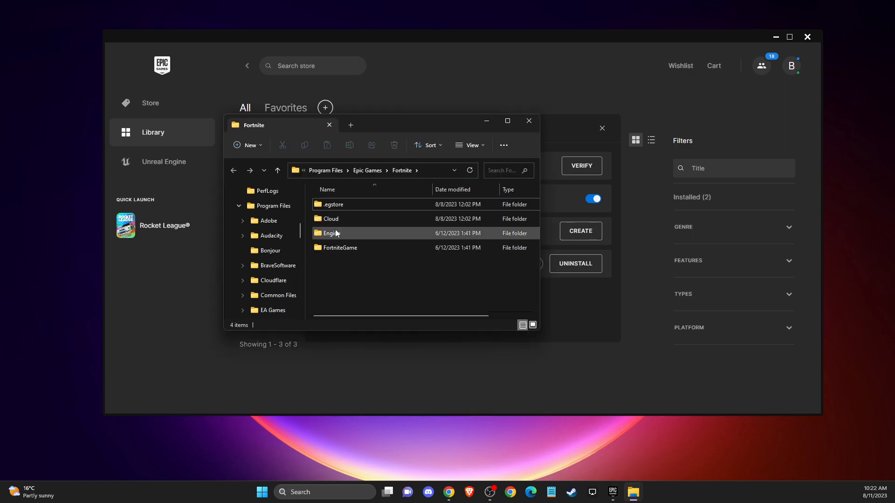
double_click(340, 247)
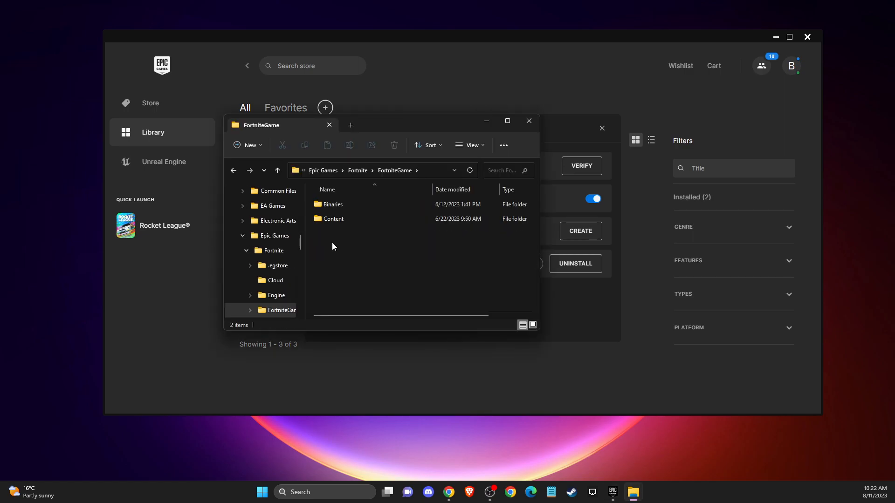
click(334, 219)
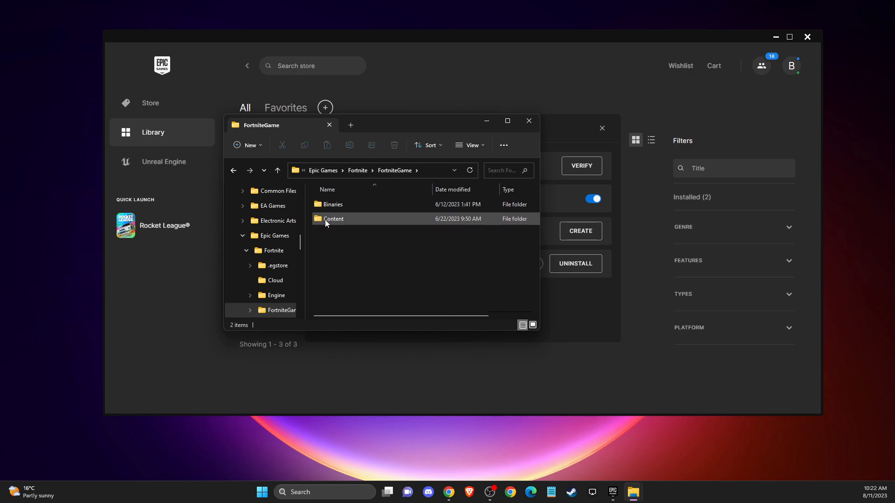
click(334, 218)
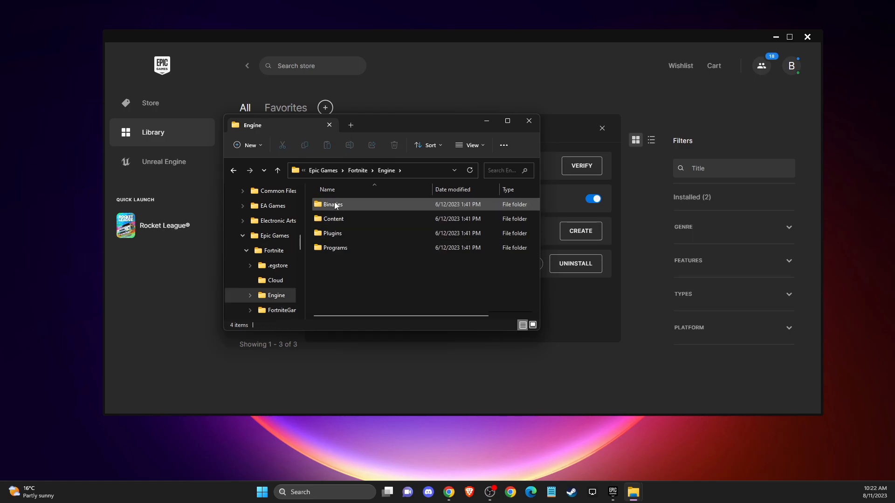
right_click(331, 204)
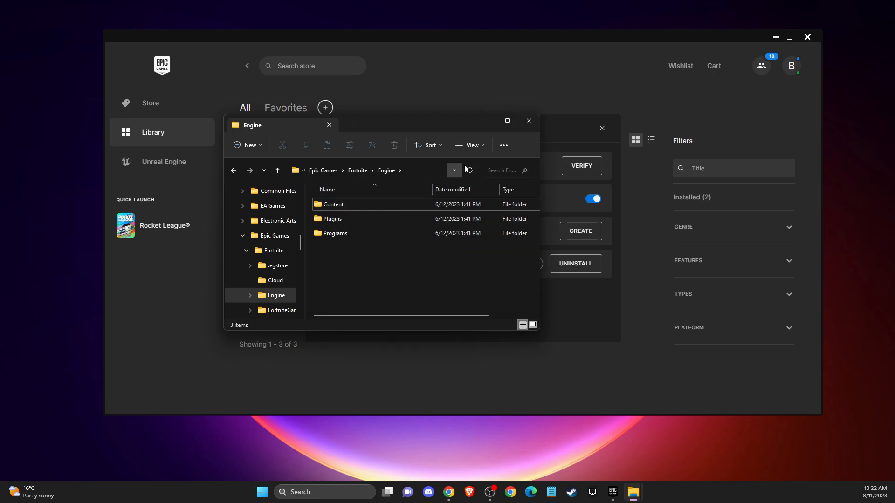
click(527, 120)
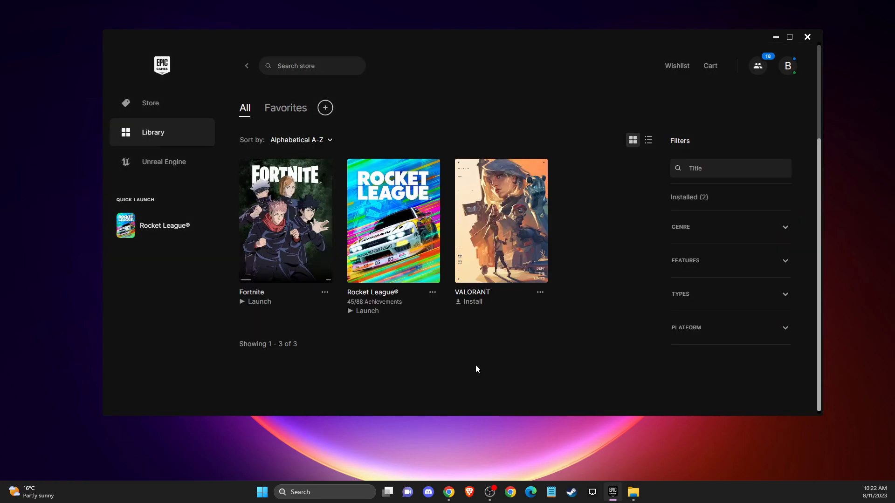
Step: Start Verify on Fortnite from its Manage panel so reinstall progress appears in the library
click(324, 291)
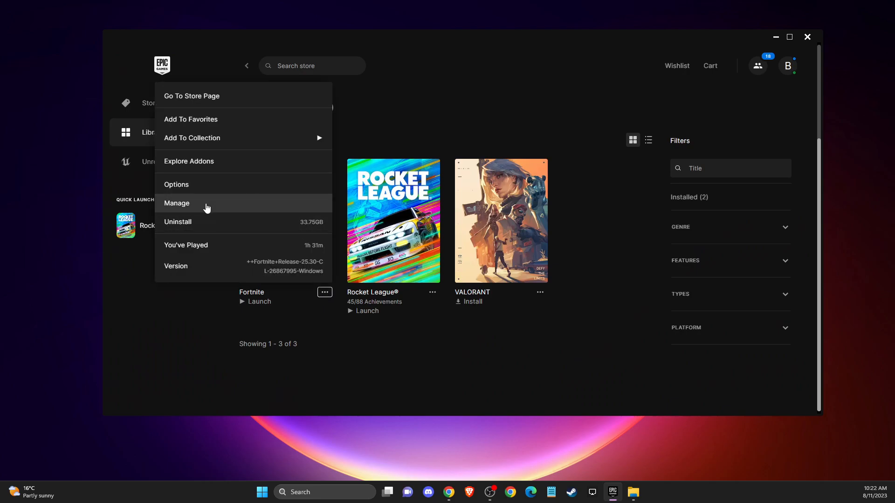
click(582, 173)
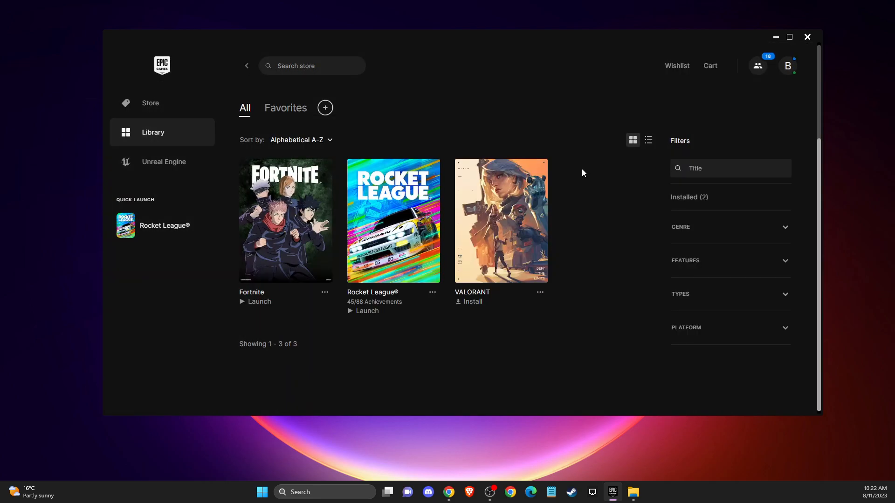
click(259, 301)
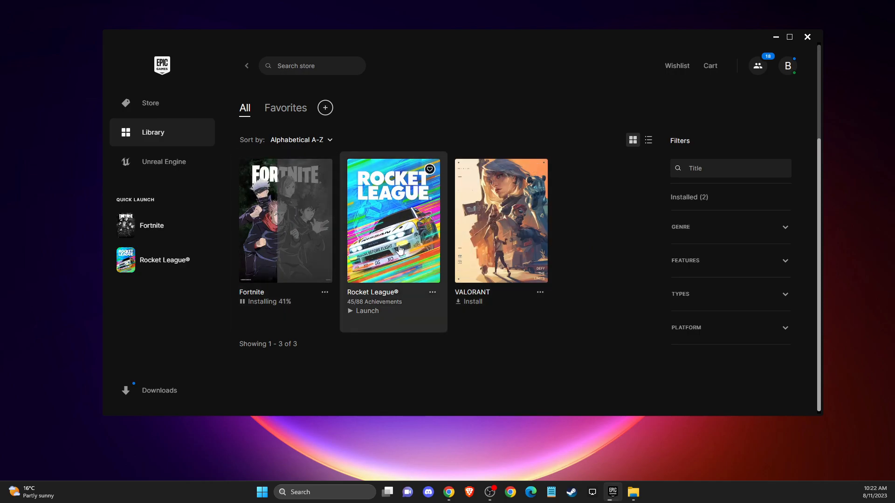
mouse_move(559, 288)
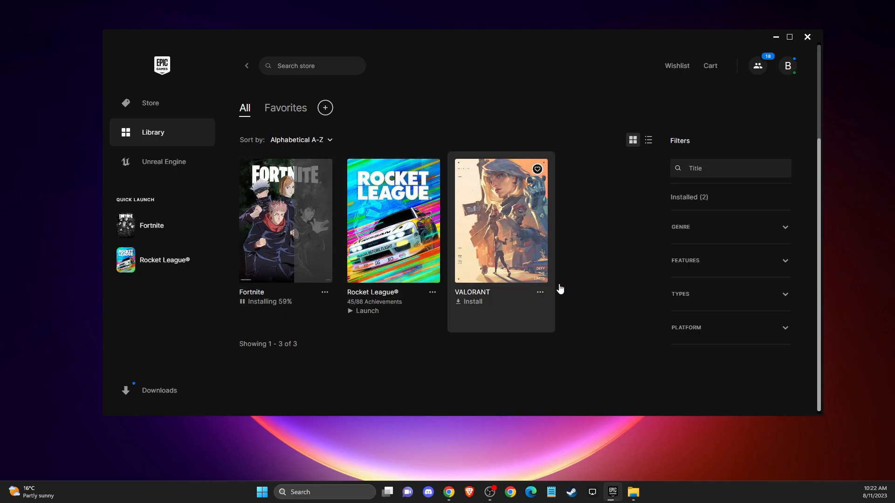